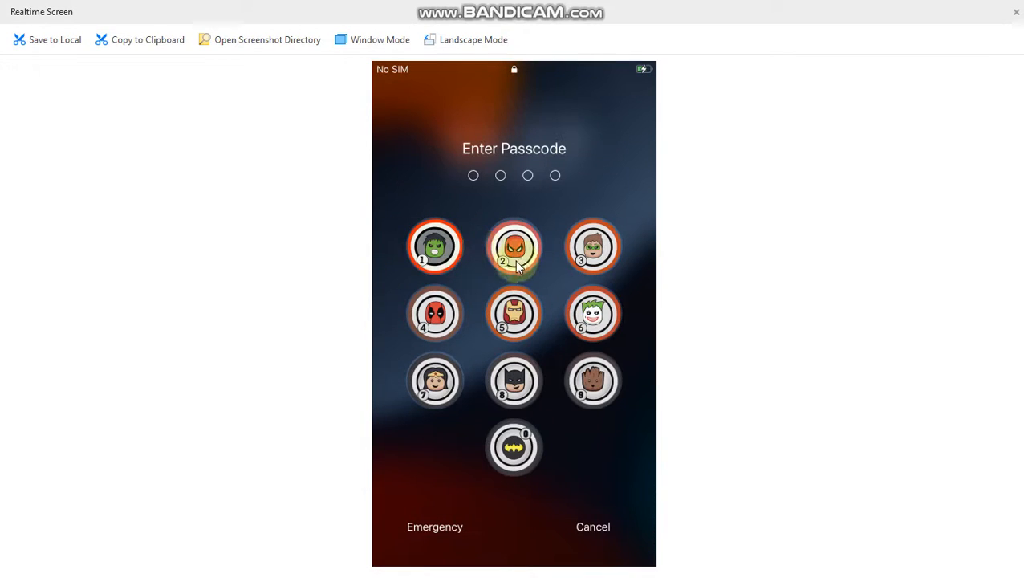
mouse_move(722, 289)
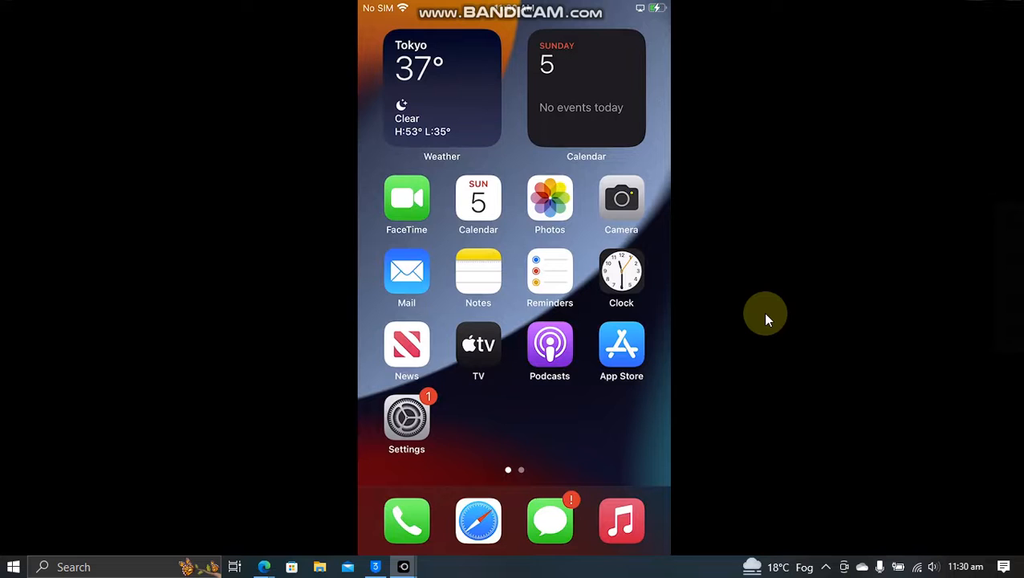
mouse_move(389, 28)
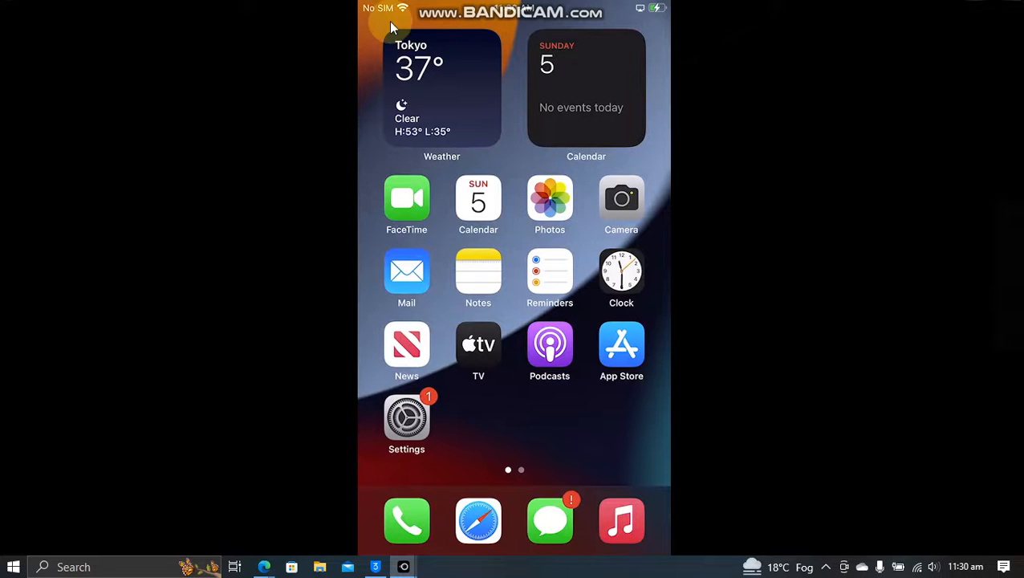
mouse_move(779, 250)
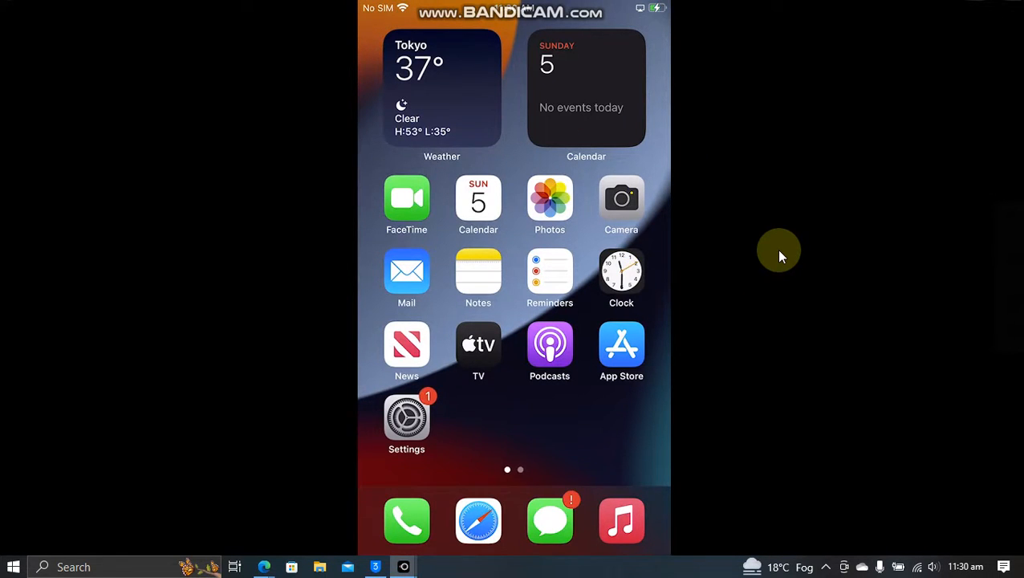
Step: Enter the passcode on the superhero-themed lock screen to reach the Home Screen
click(407, 417)
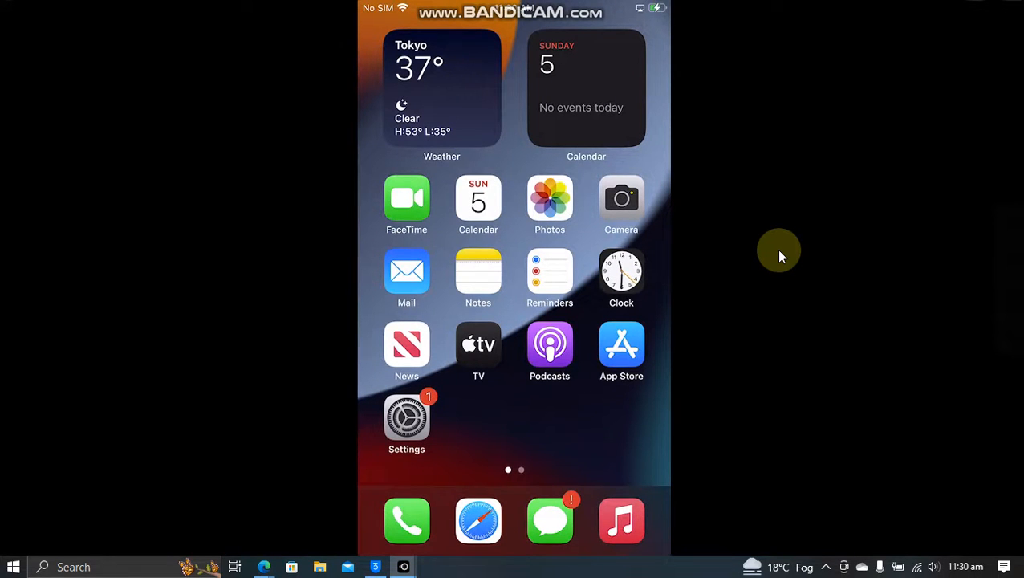
Step: Launch StatusMagic from the second Home Screen page and allow its file access request
scroll(left, 3)
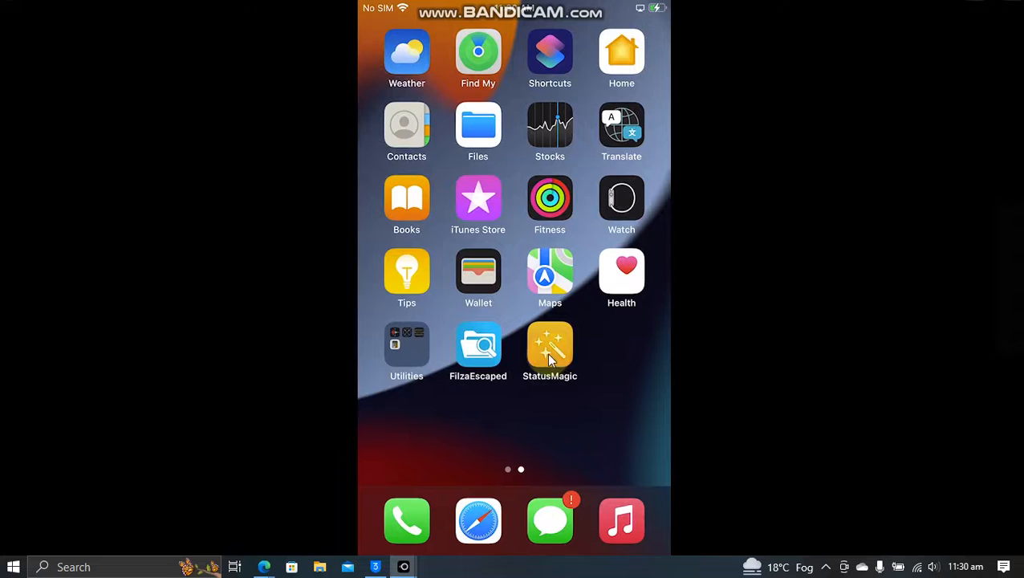
click(550, 349)
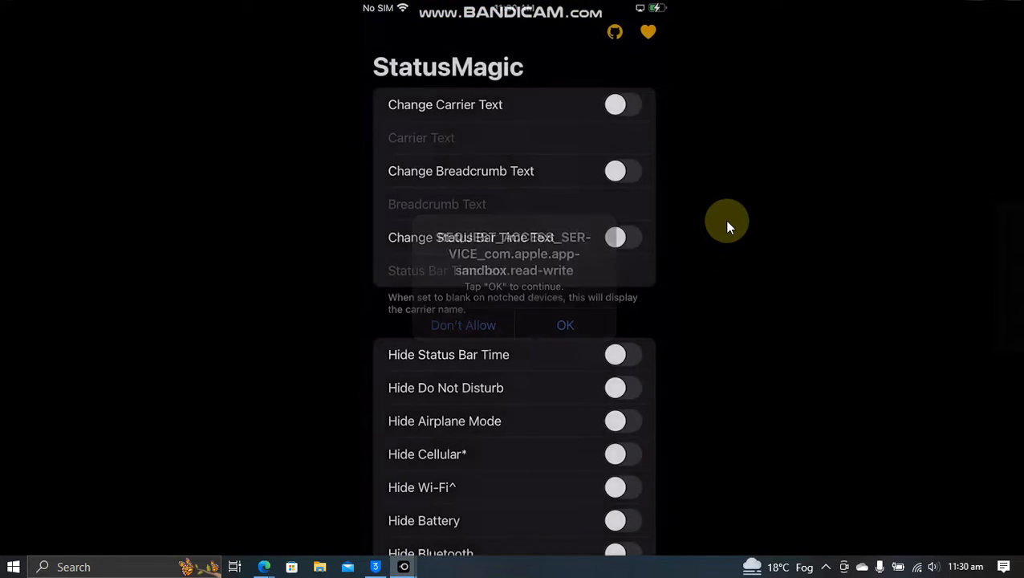
click(565, 325)
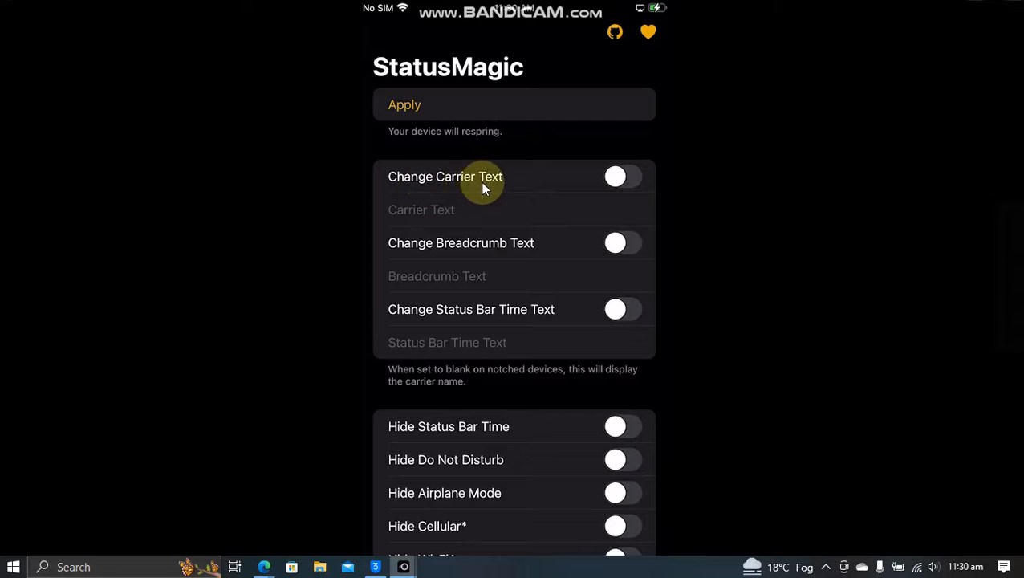
scroll(down, 3)
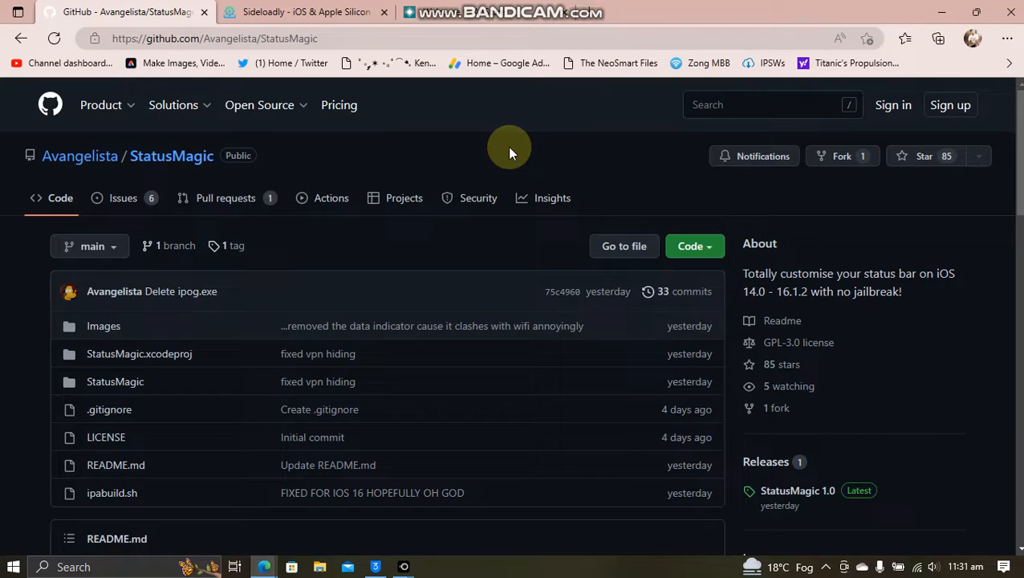
mouse_move(405, 154)
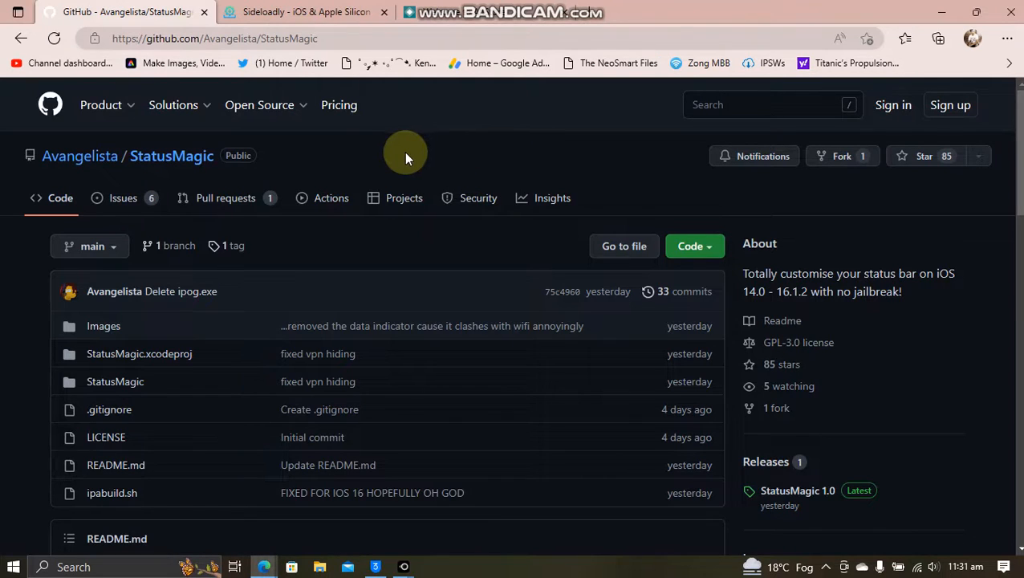
mouse_move(507, 153)
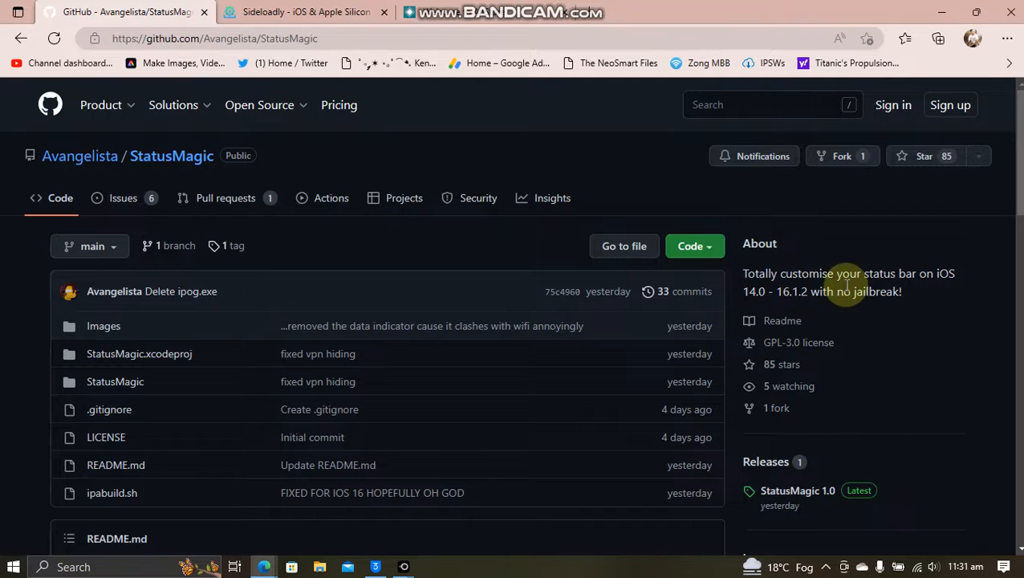
Step: Scroll the README to Installation, glance at the AltStore site, then return to the repo
scroll(down, 3)
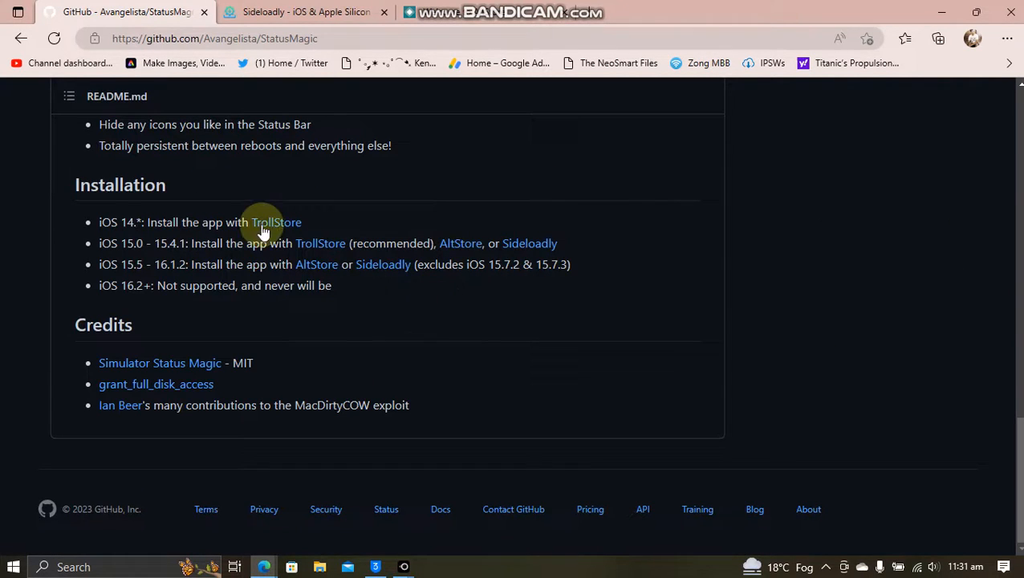
mouse_move(417, 307)
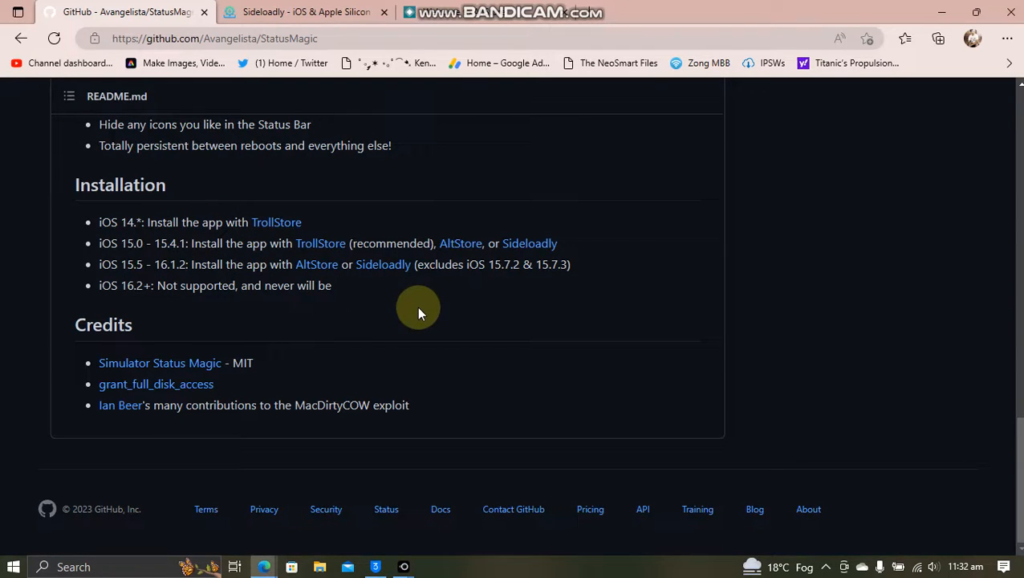
mouse_move(153, 272)
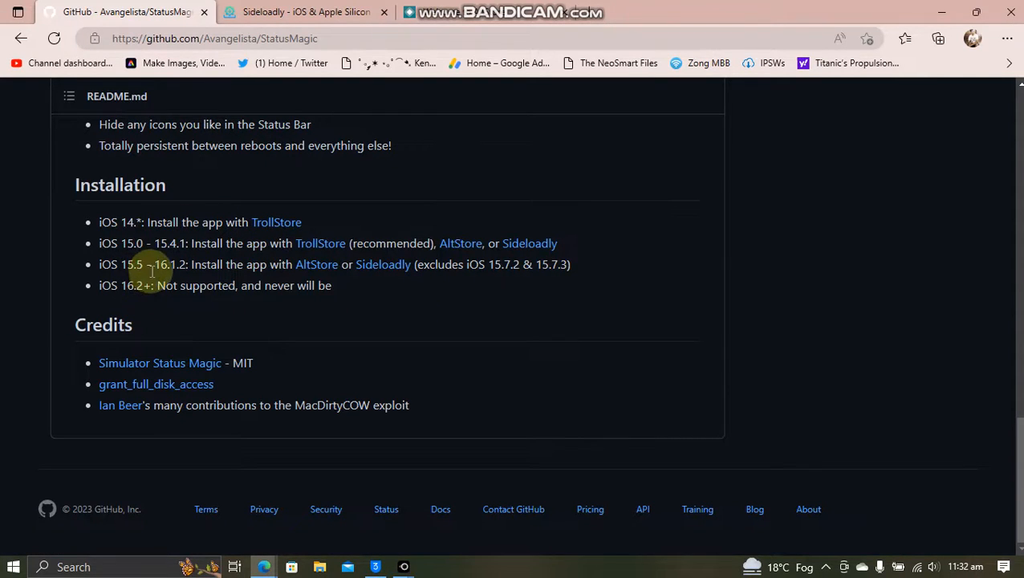
mouse_move(361, 293)
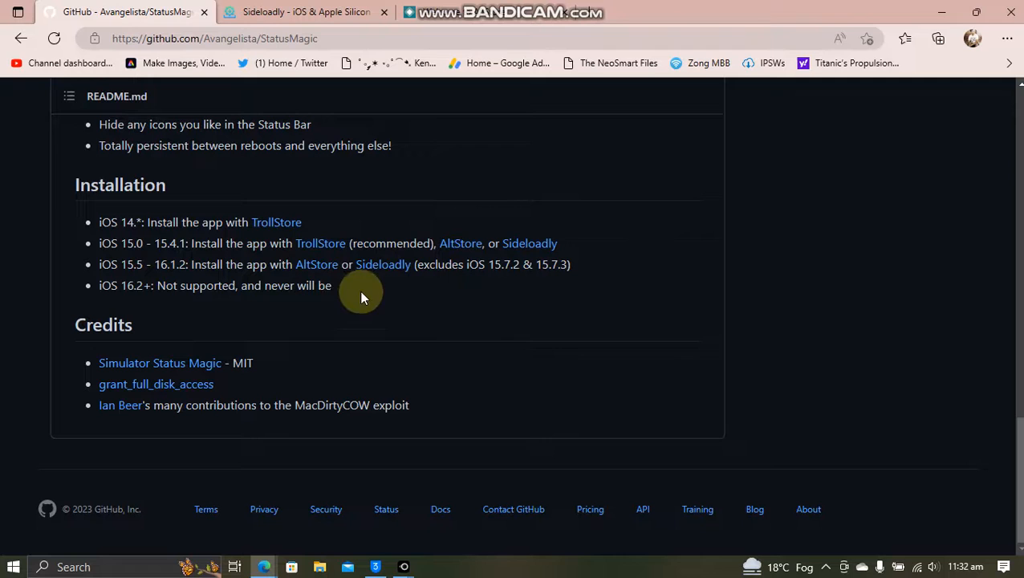
click(313, 12)
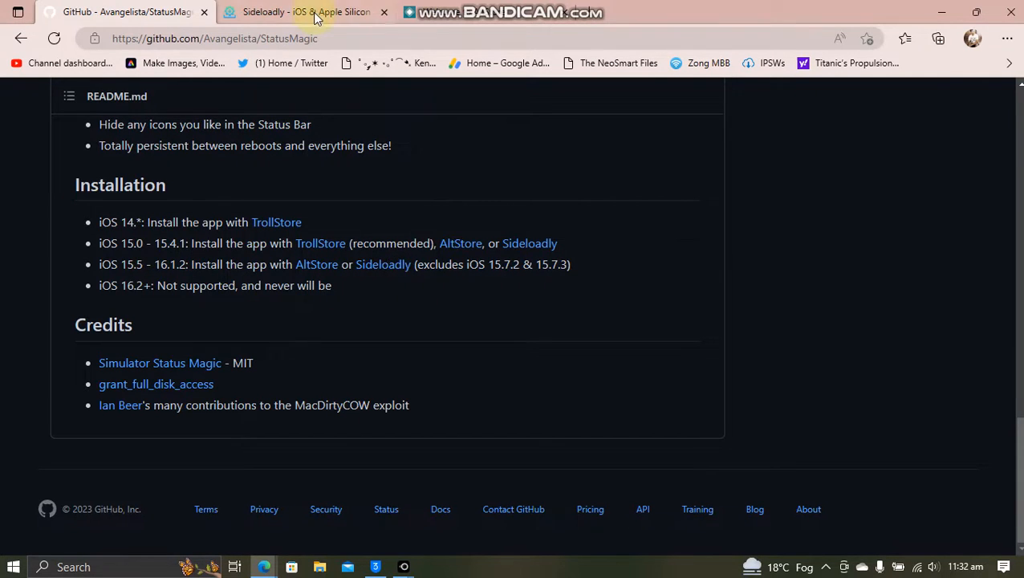
click(305, 12)
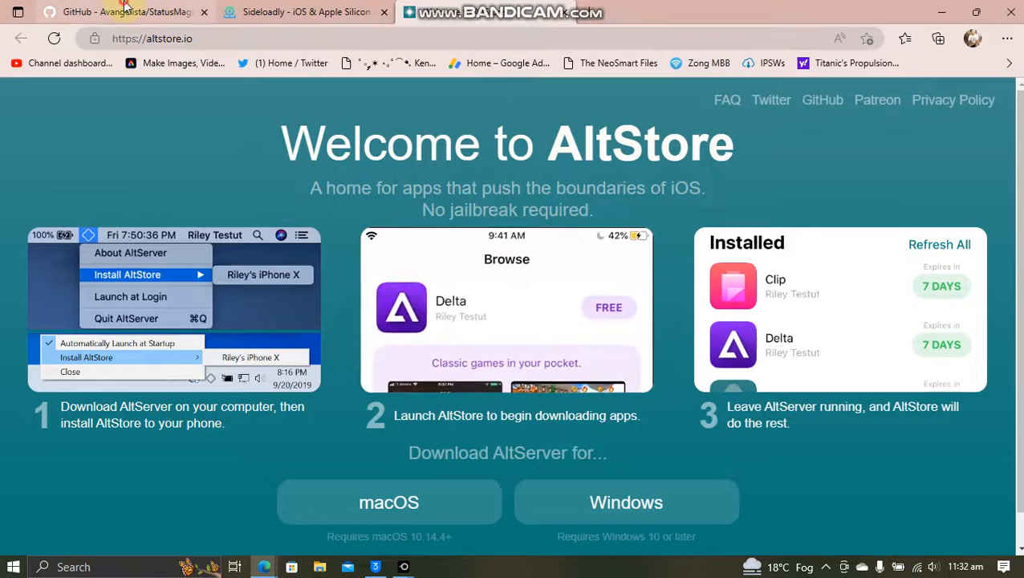
click(121, 12)
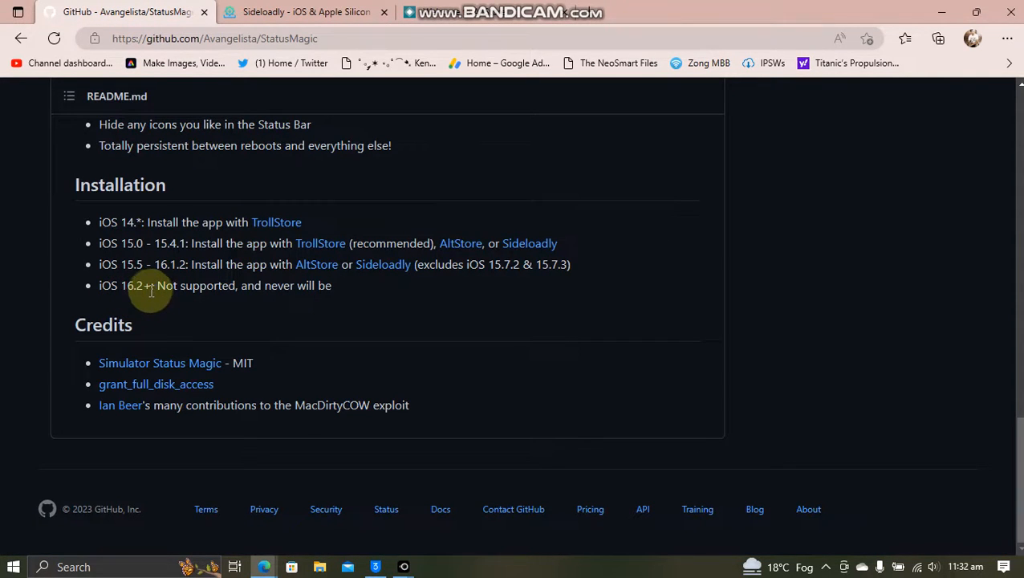
mouse_move(789, 312)
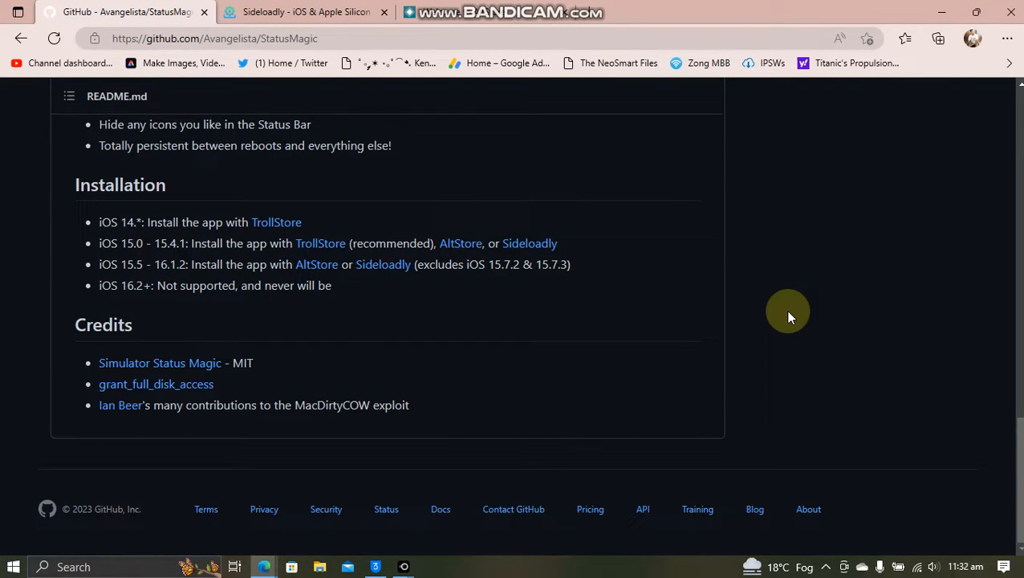
mouse_move(778, 296)
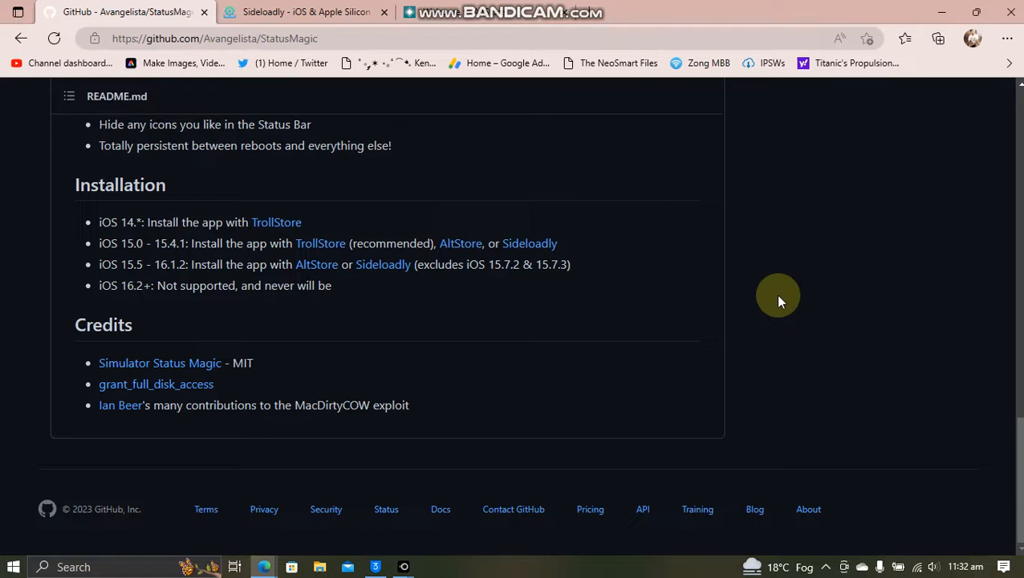
mouse_move(192, 265)
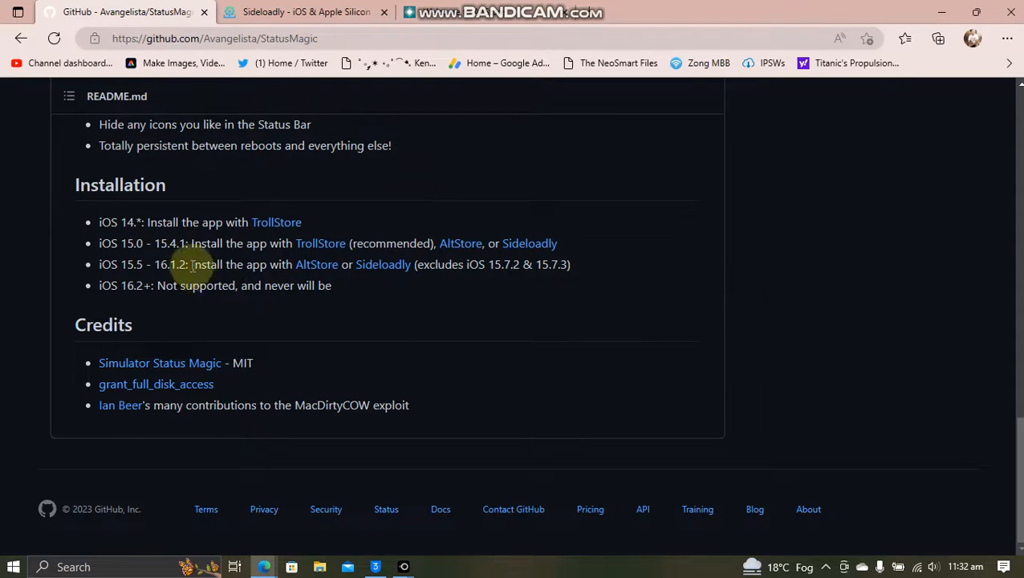
mouse_move(661, 352)
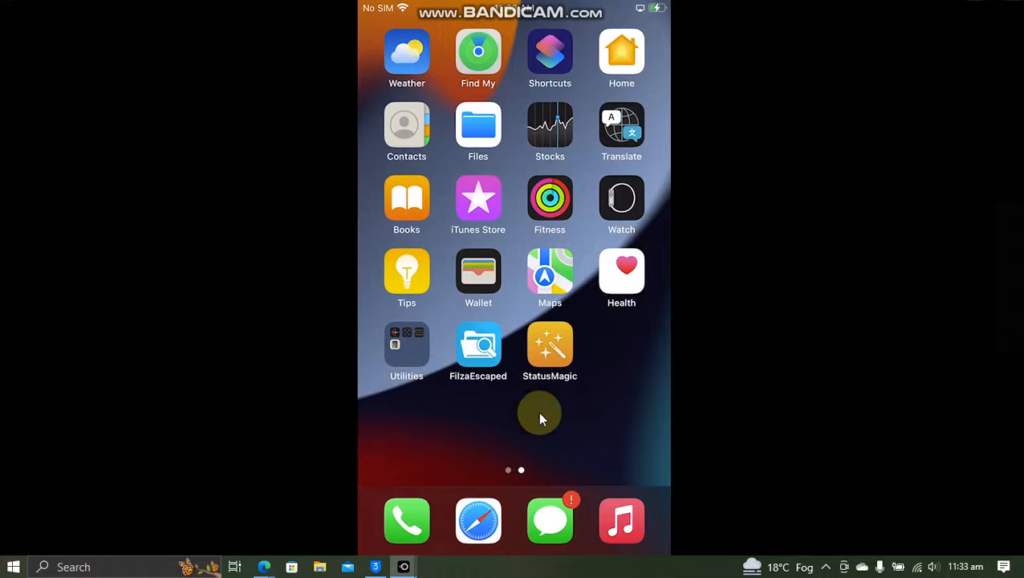
mouse_move(549, 353)
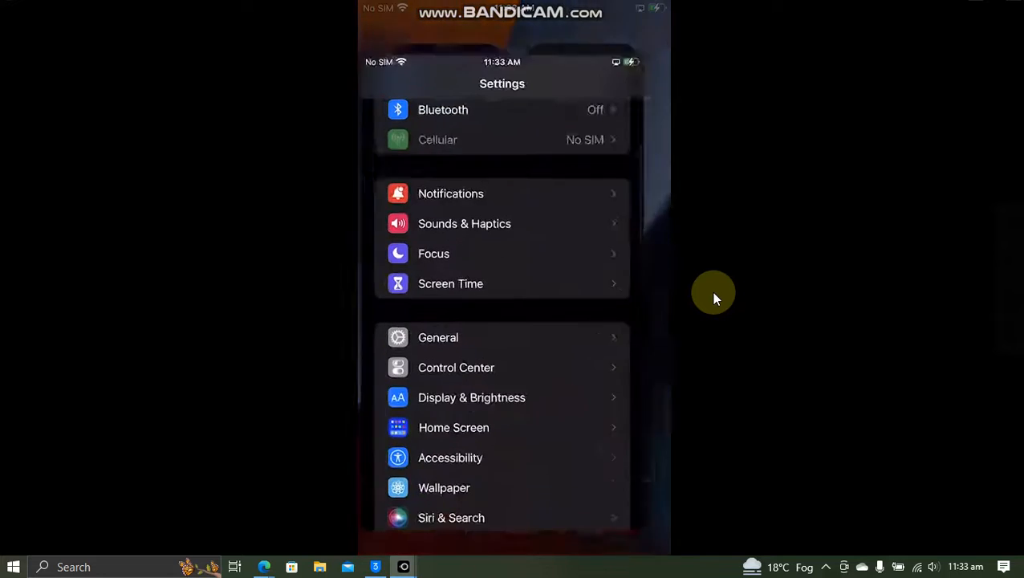
Step: Verify Developer Mode is On under Privacy & Security in Settings
scroll(down, 3)
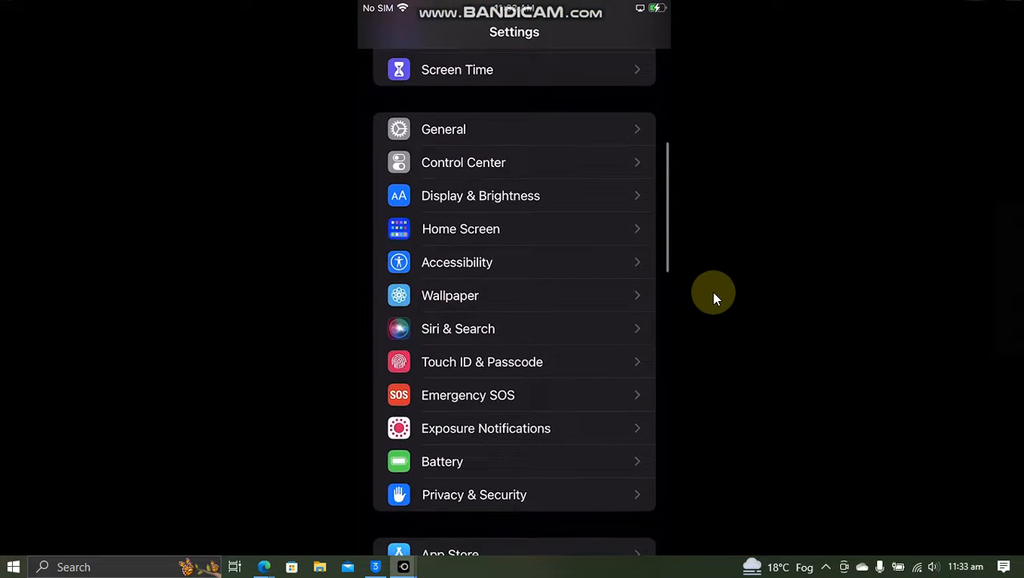
scroll(down, 3)
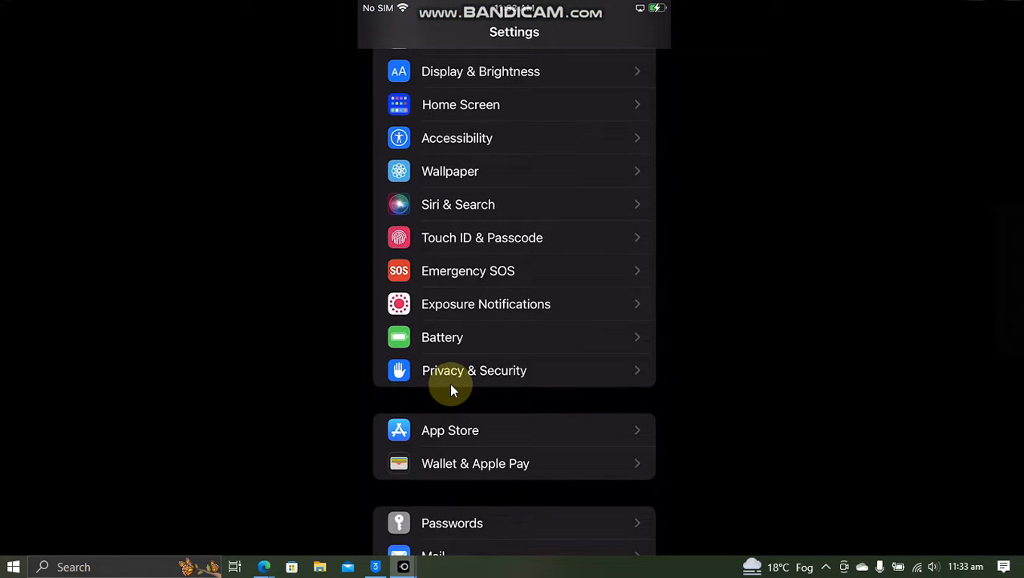
click(474, 370)
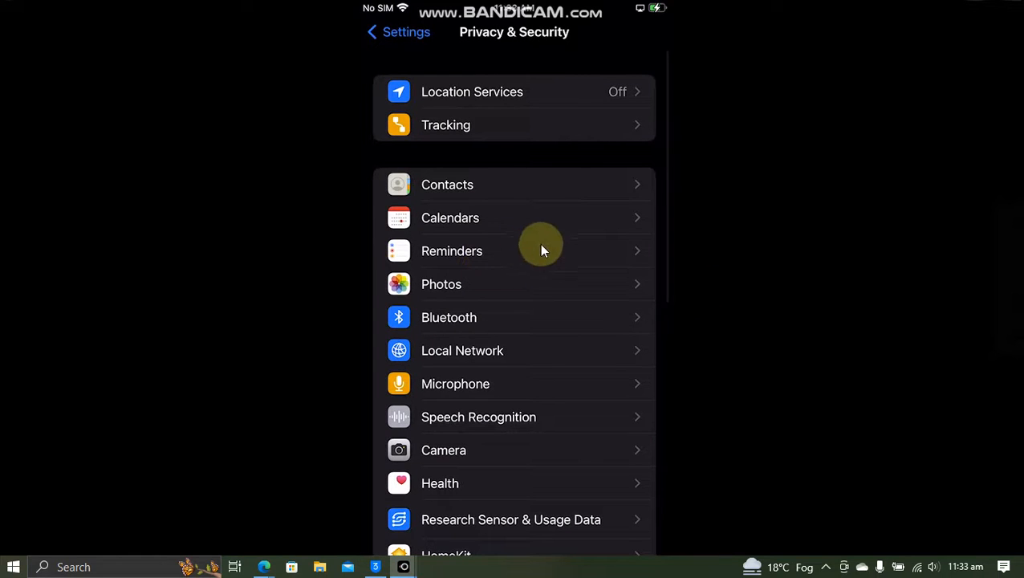
scroll(down, 3)
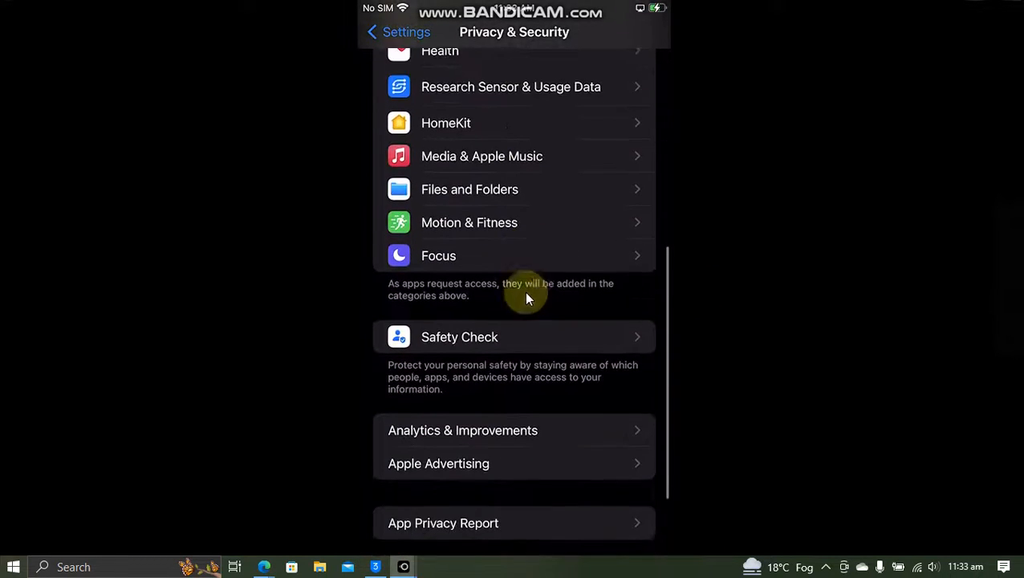
scroll(down, 3)
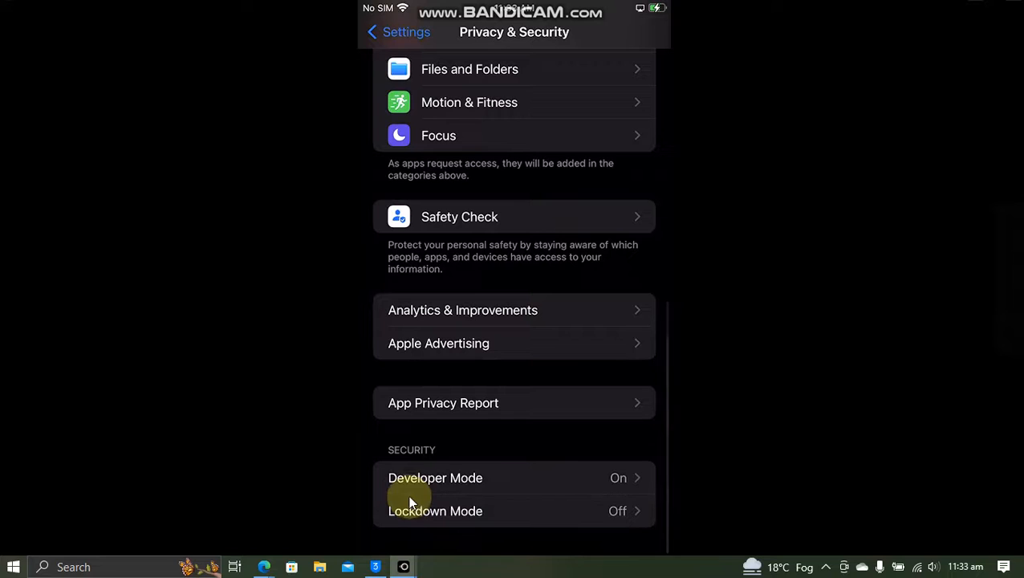
click(397, 32)
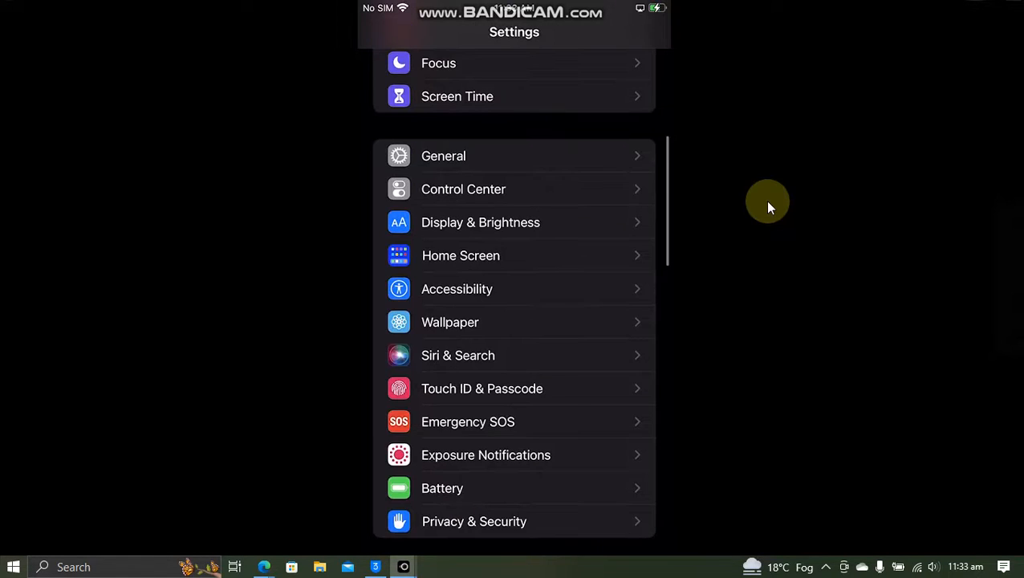
Step: Browse the General settings page
scroll(down, 3)
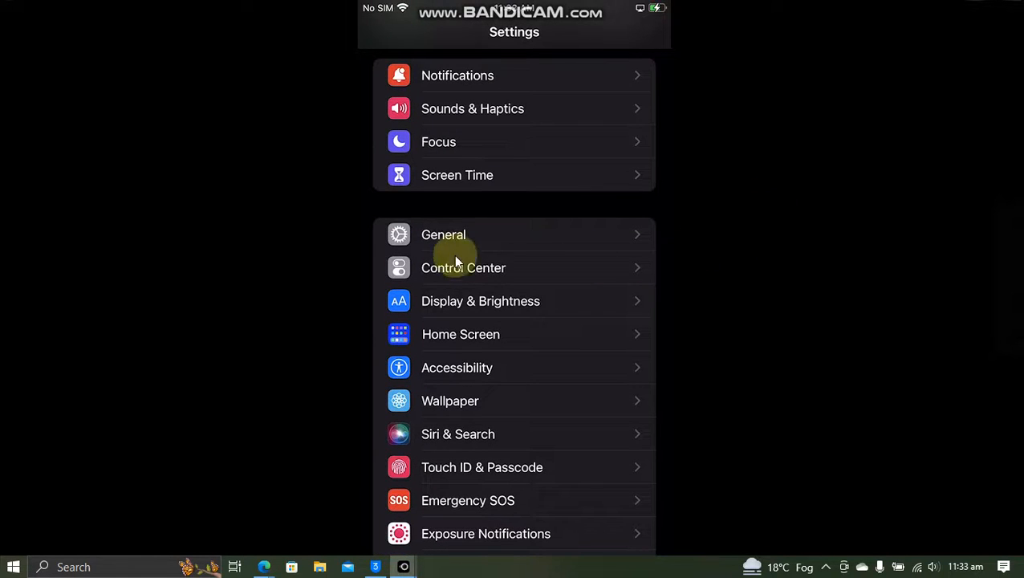
click(443, 234)
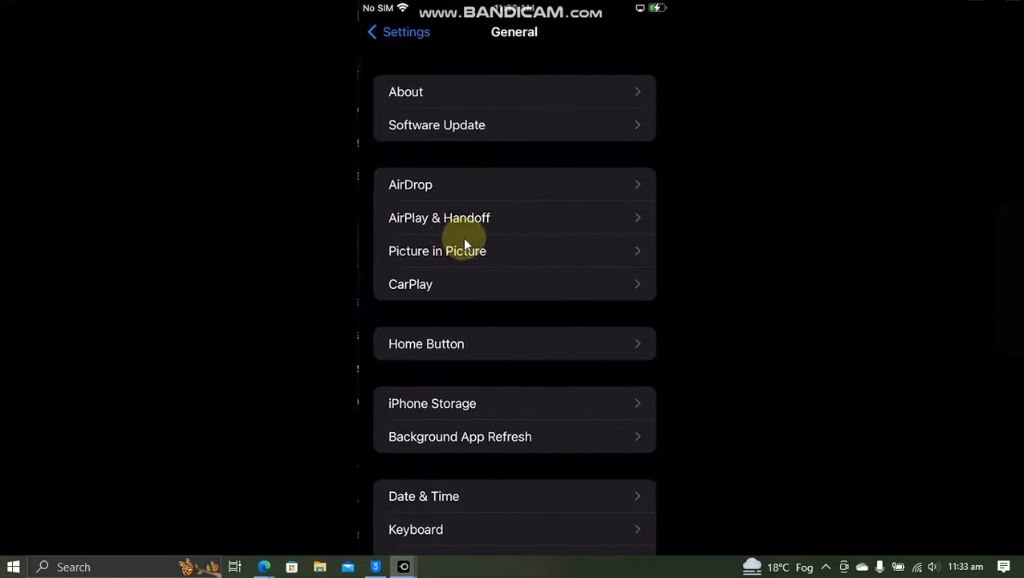
scroll(down, 3)
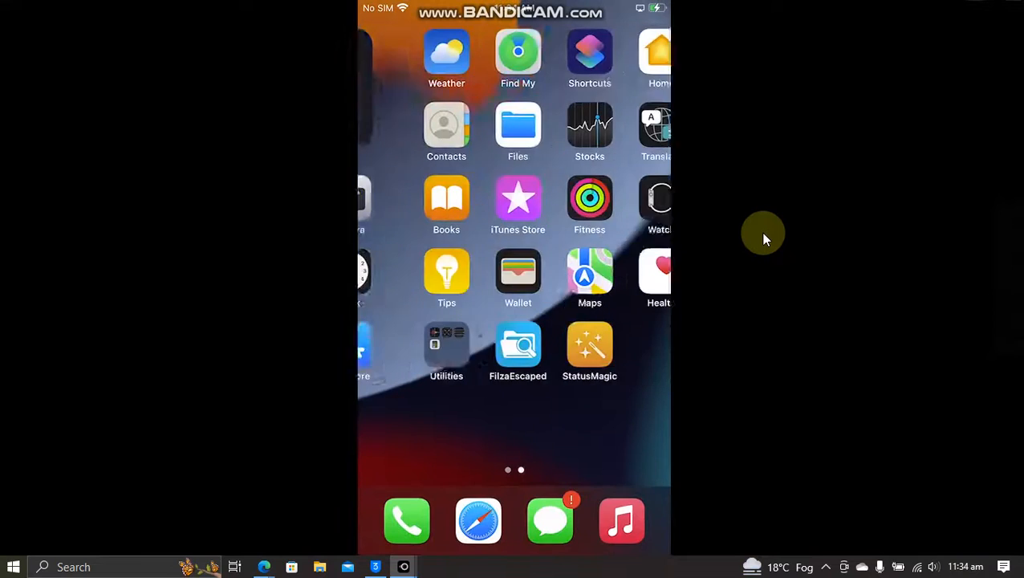
Step: Enable and apply carrier text 'Subscribe 😍', then switch on custom time text
click(589, 345)
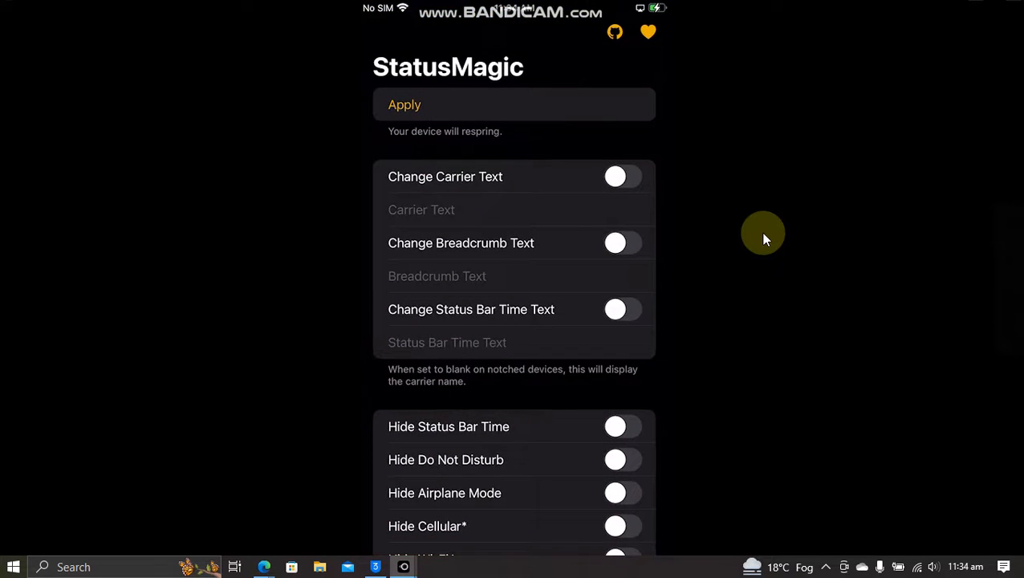
mouse_move(567, 199)
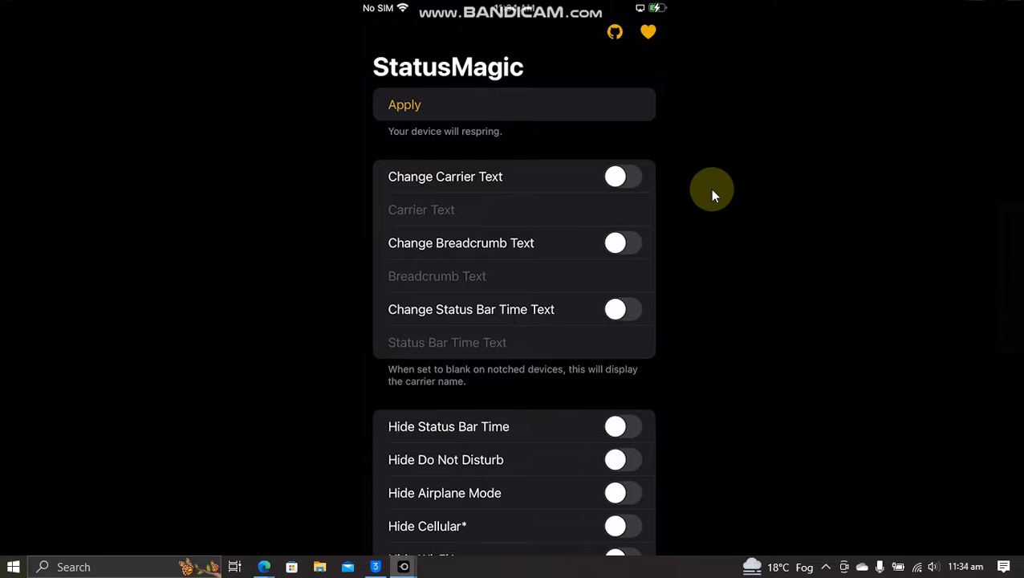
click(623, 177)
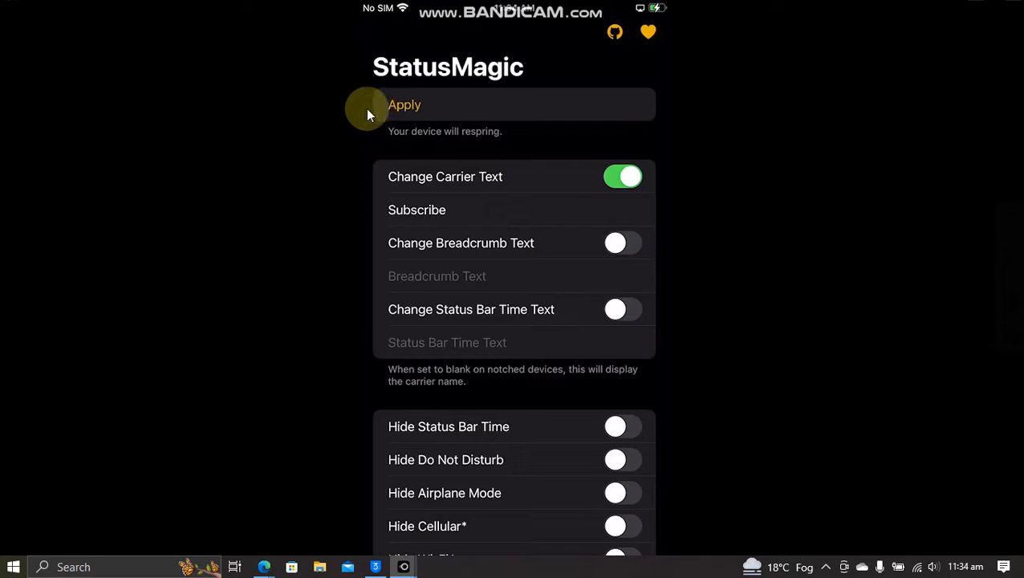
click(405, 104)
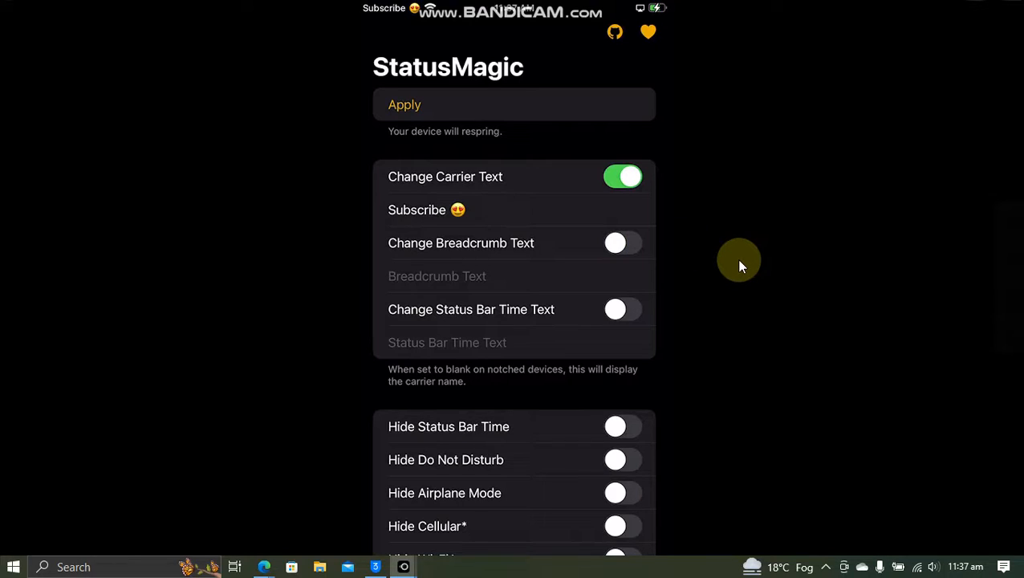
mouse_move(478, 66)
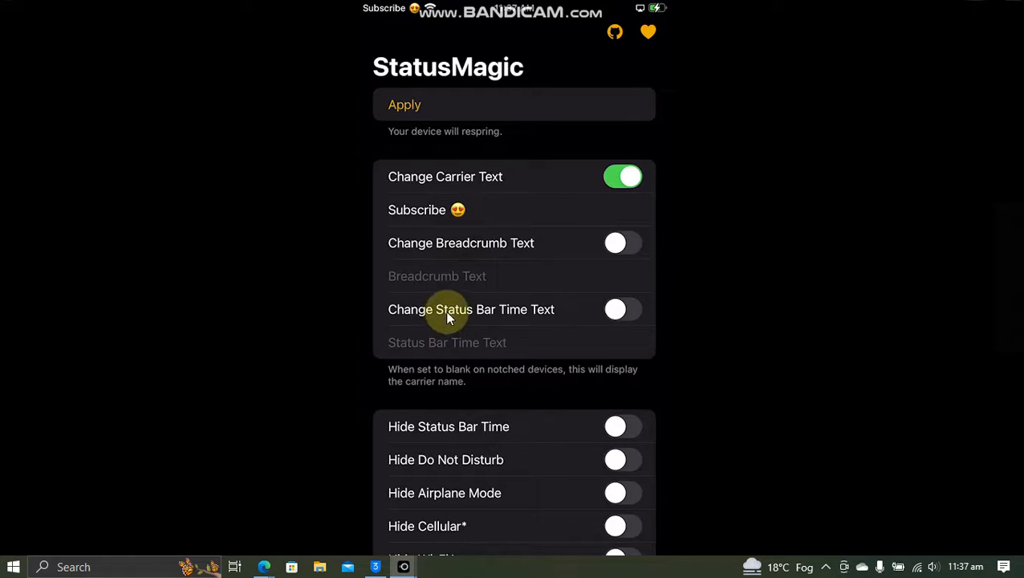
click(623, 309)
text(Hello😍)
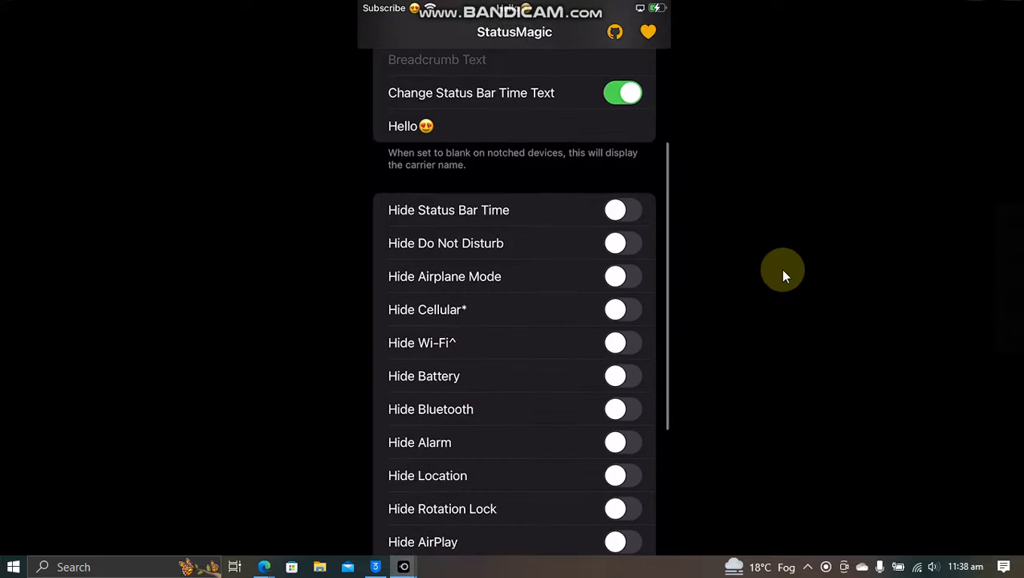
Step: Apply time text 'Hello😍' and reopen StatusMagic after visiting the Home Screen
scroll(down, 3)
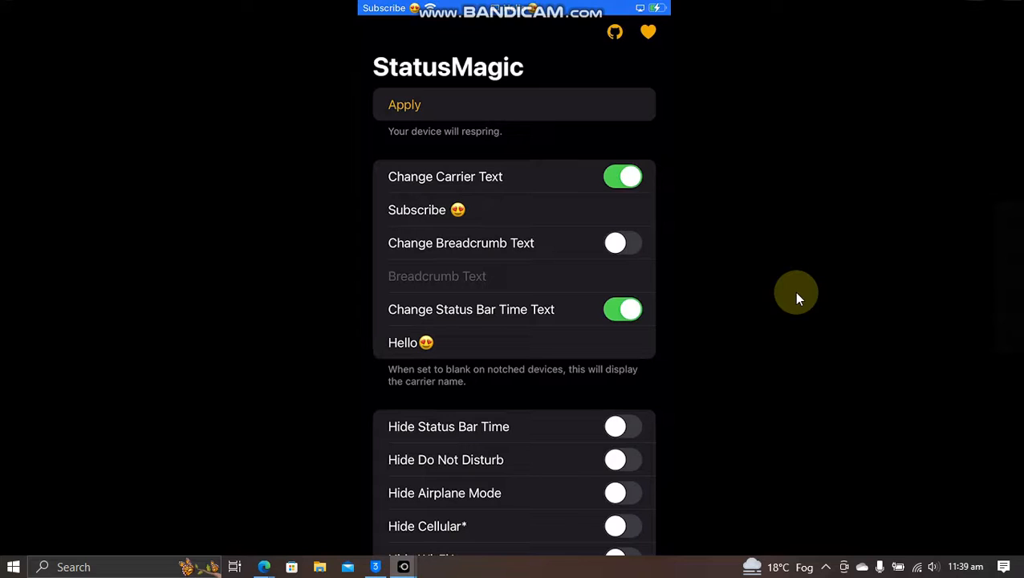
mouse_move(681, 149)
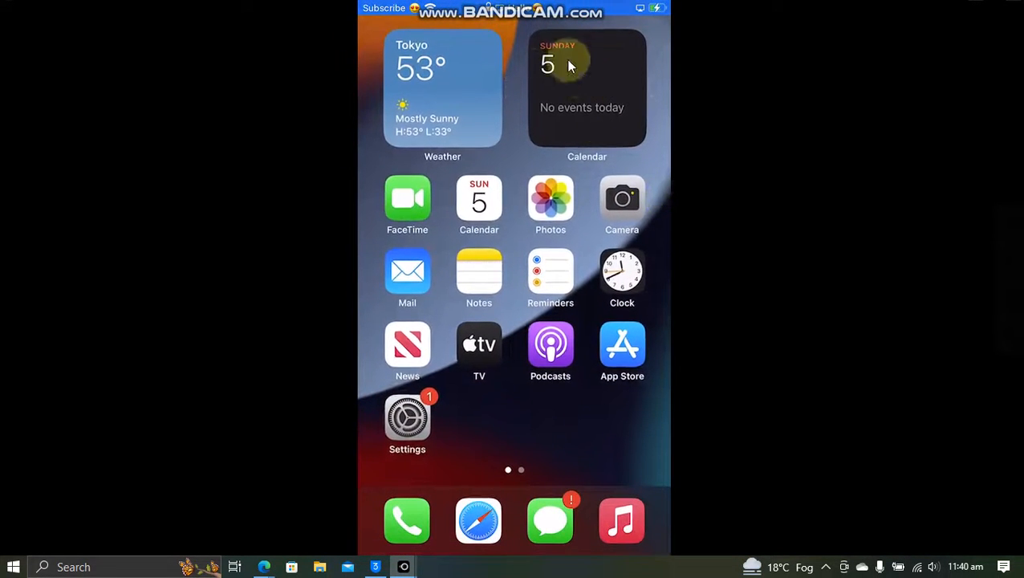
scroll(left, 3)
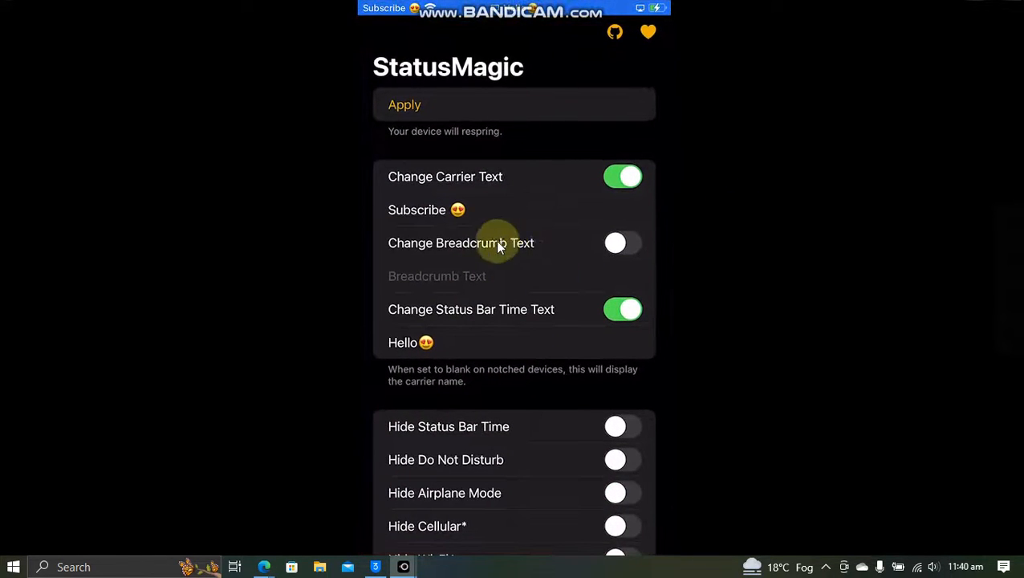
Step: Reset All StatusMagic customisations from the bottom of the options, triggering a respring
scroll(down, 3)
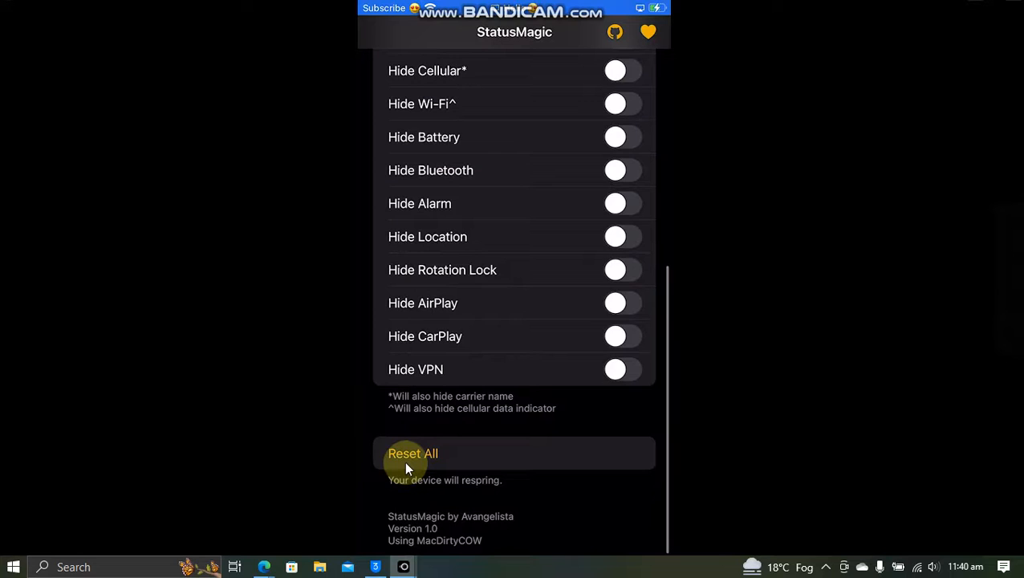
click(412, 454)
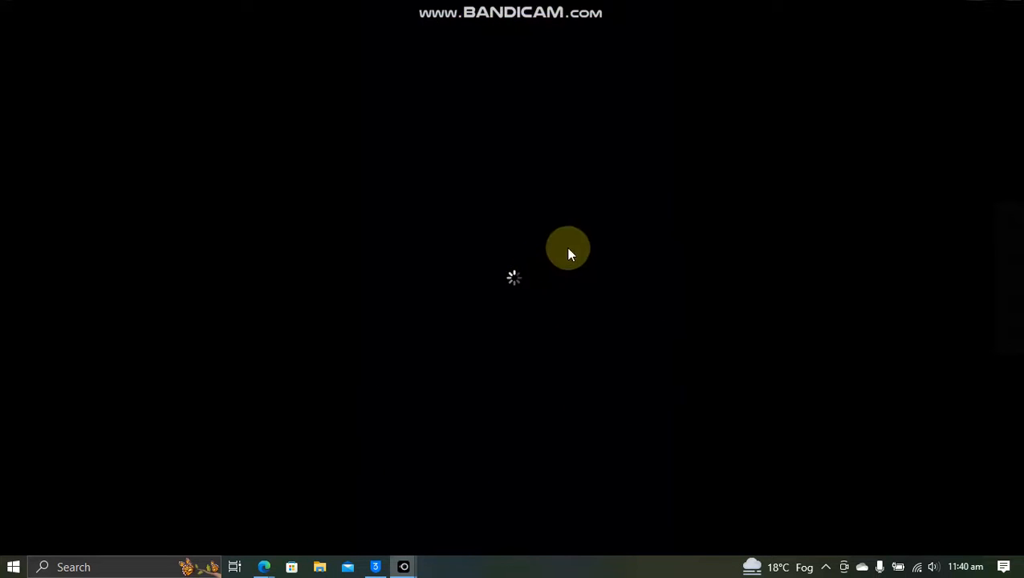